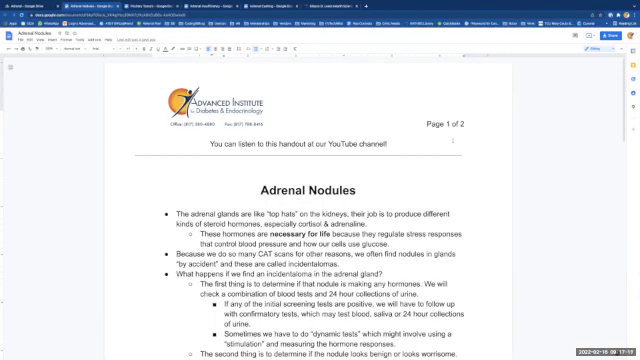
pyautogui.scroll(-3)
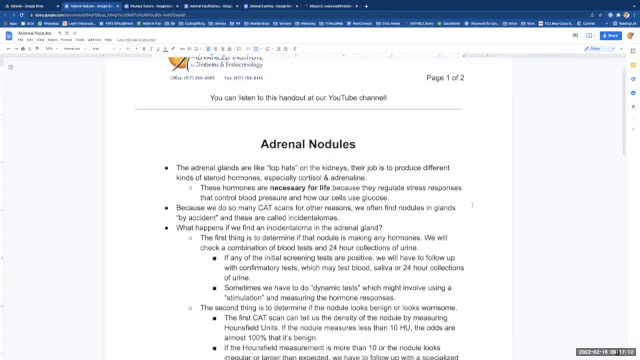
pyautogui.scroll(-3)
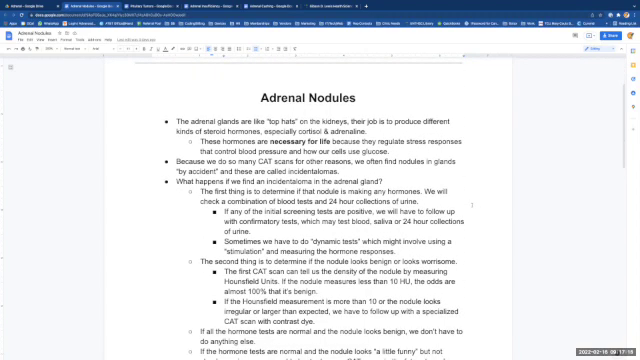
pyautogui.scroll(-3)
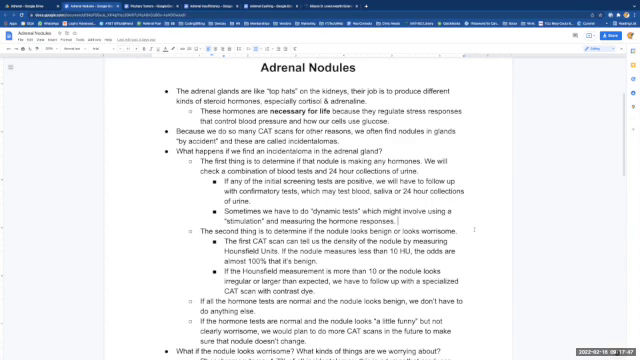
pyautogui.scroll(-3)
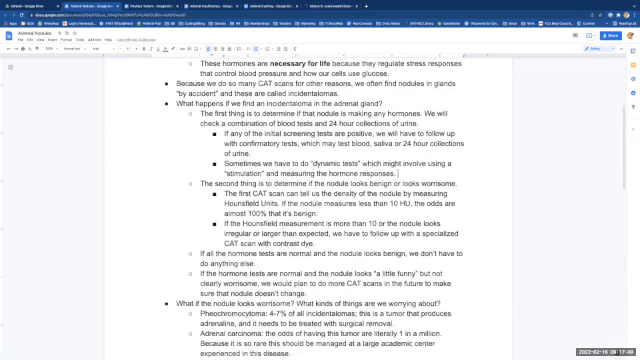
pyautogui.scroll(-3)
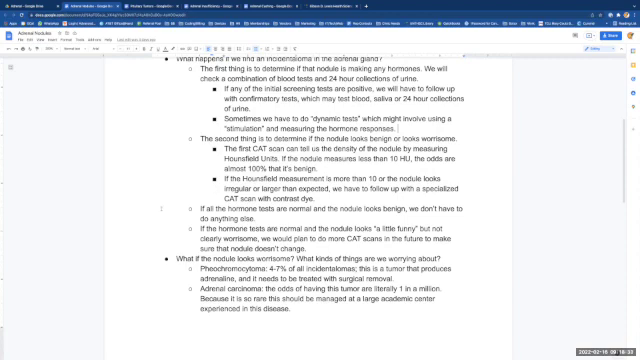
pyautogui.scroll(-3)
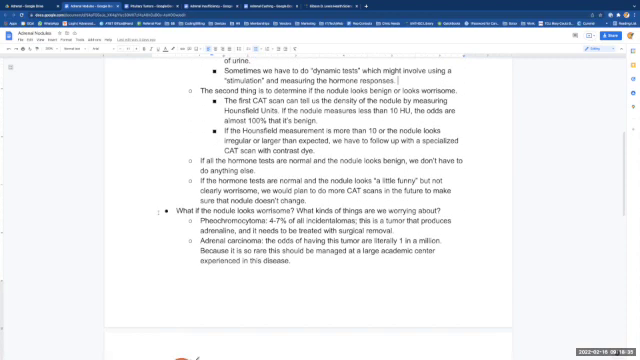
pyautogui.scroll(-3)
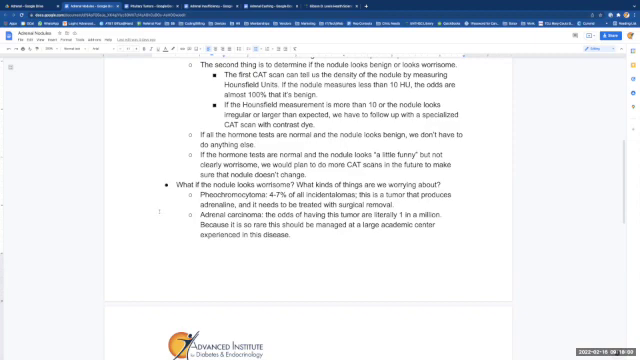
pyautogui.scroll(-3)
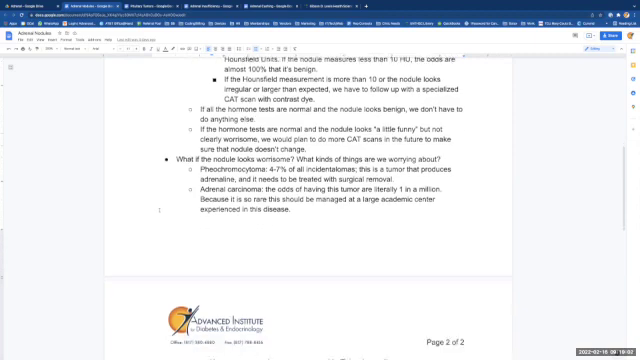
pyautogui.scroll(-3)
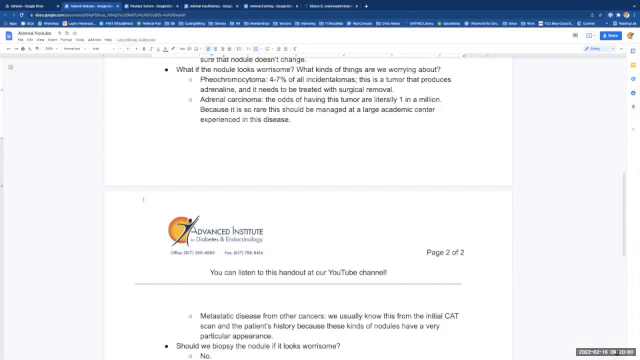
pyautogui.scroll(-3)
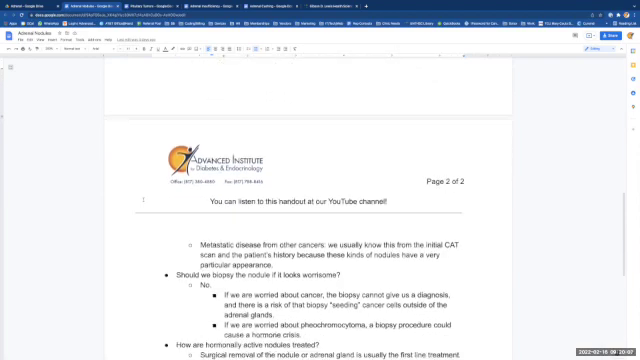
pyautogui.scroll(-3)
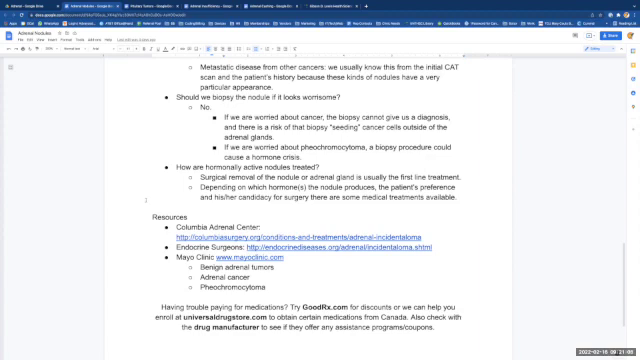
pyautogui.scroll(-3)
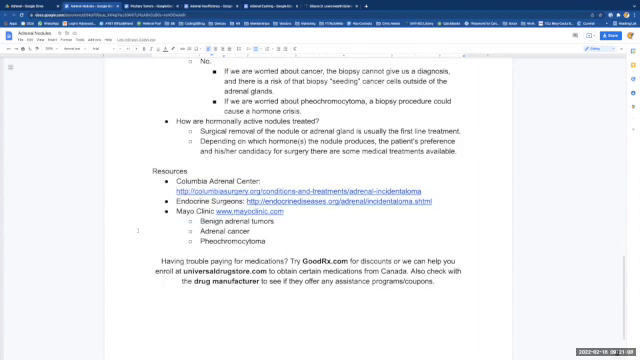